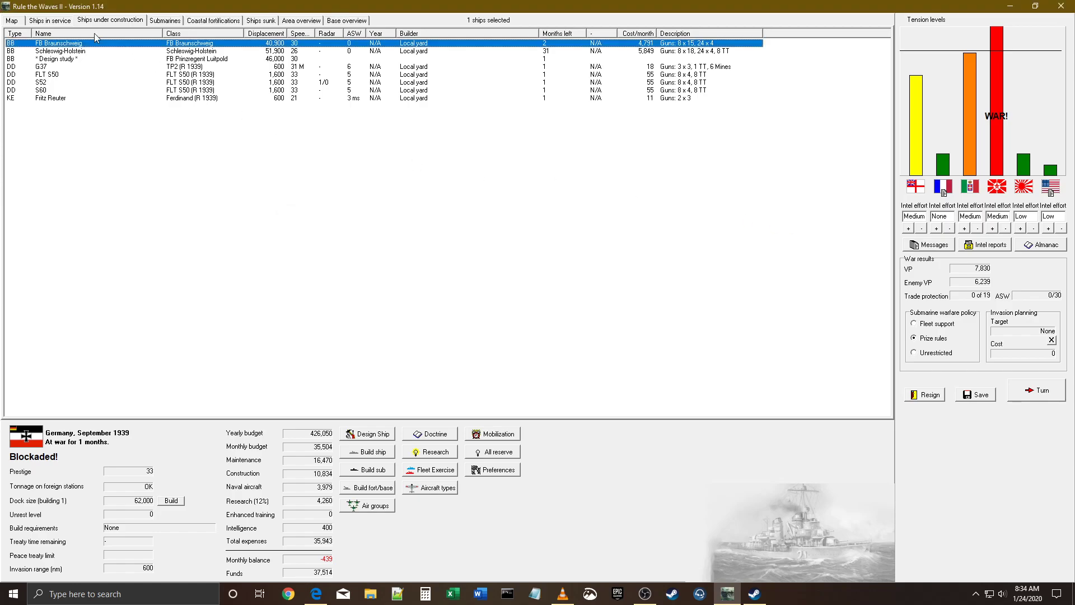
# - Switch from the ships under construction to the in-service fleet roster
pyautogui.click(52, 19)
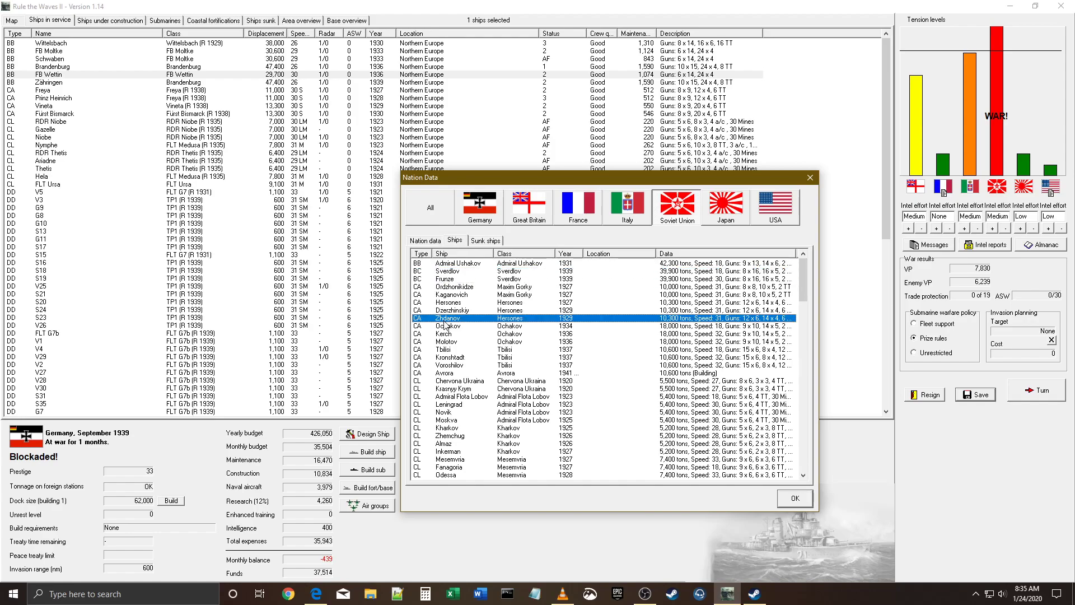
# - Bring up the Soviet Union's warship list in the Nation Data window
pyautogui.click(795, 498)
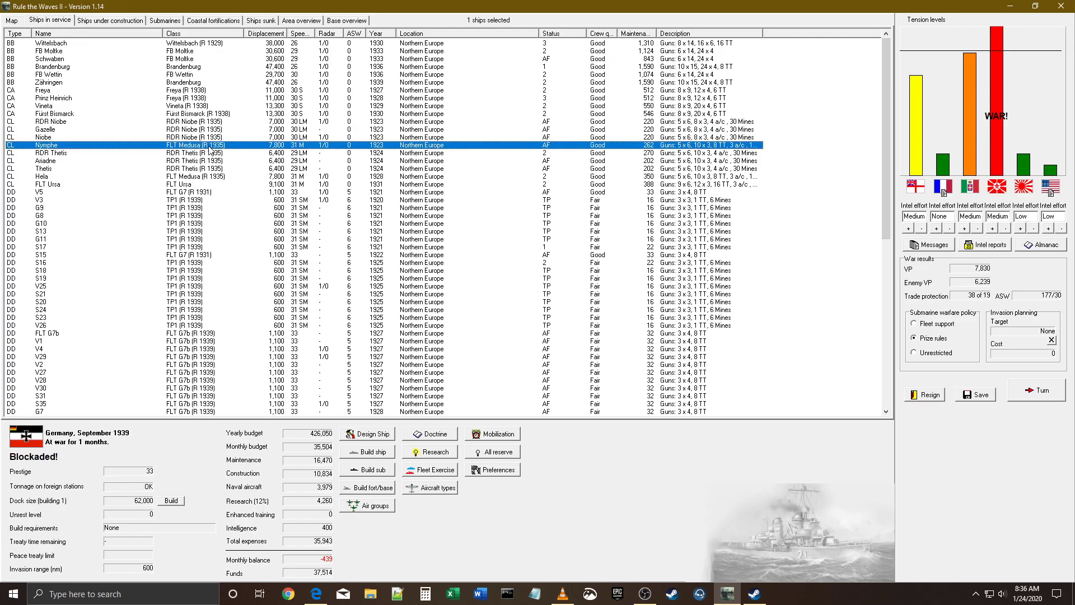
# - Close Nation Data and open a blank 1939 ship design form
pyautogui.click(367, 434)
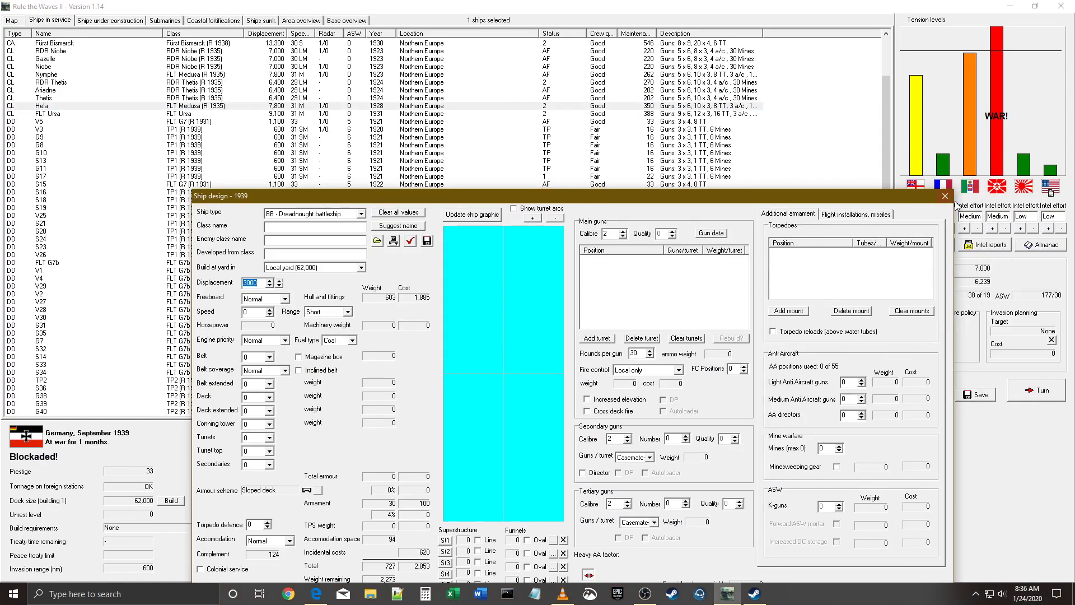
# - Name the design FLT Gefion - AA with twin 5-inch turrets A, B, X, Y and 12 light AA guns
pyautogui.click(377, 240)
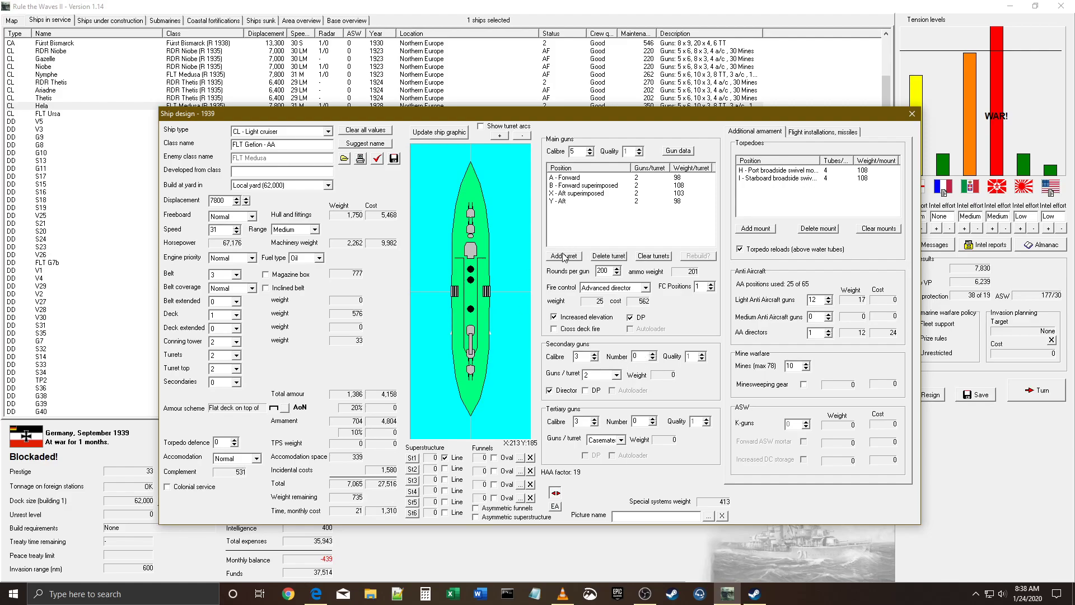
# - Add another twin 5-inch turret at a chosen centreline or wing position
pyautogui.click(563, 256)
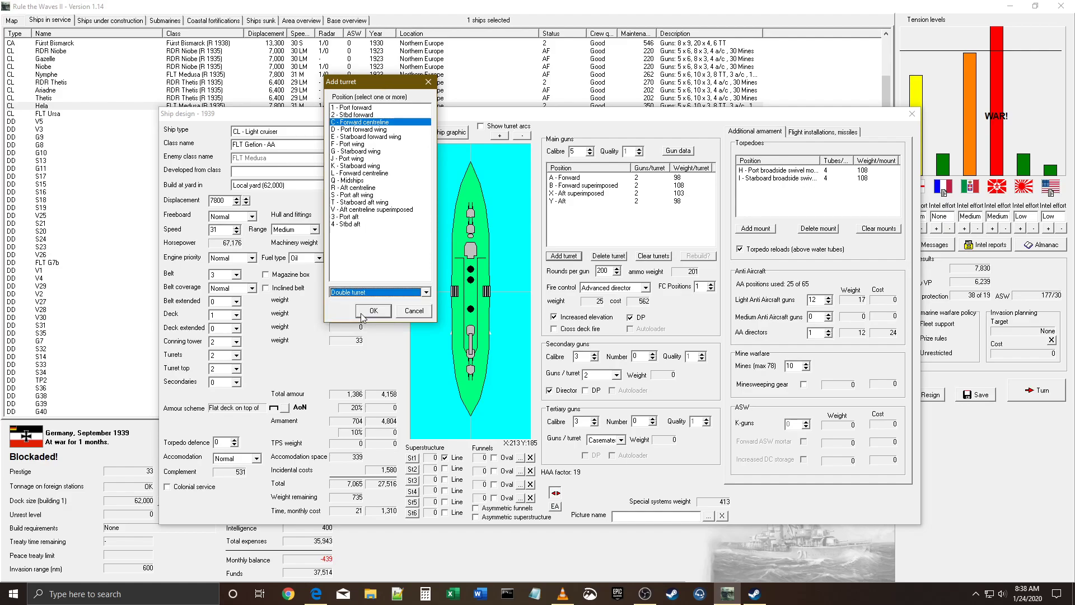
pyautogui.click(373, 310)
pyautogui.write('8000')
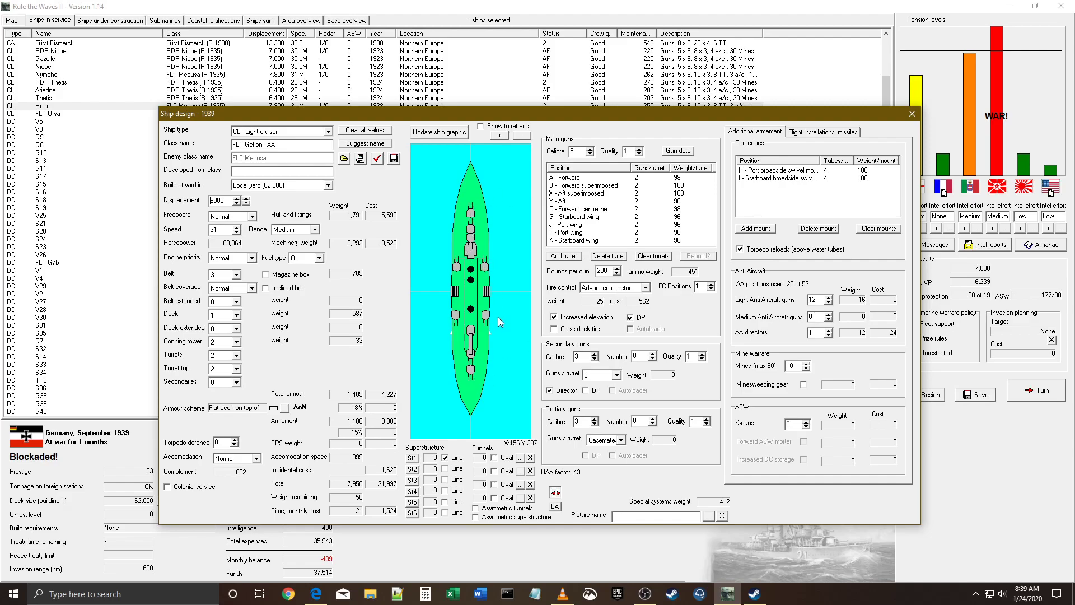
# - Set 10 medium AA guns and 3 AA directors, incline the belt, and save the design
pyautogui.click(393, 158)
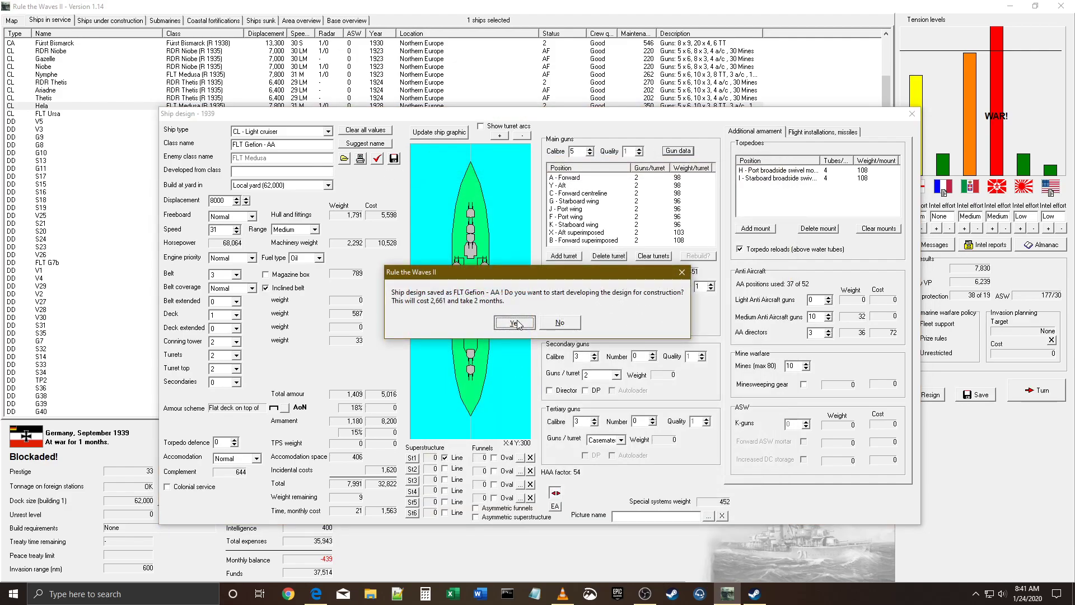
pyautogui.click(514, 322)
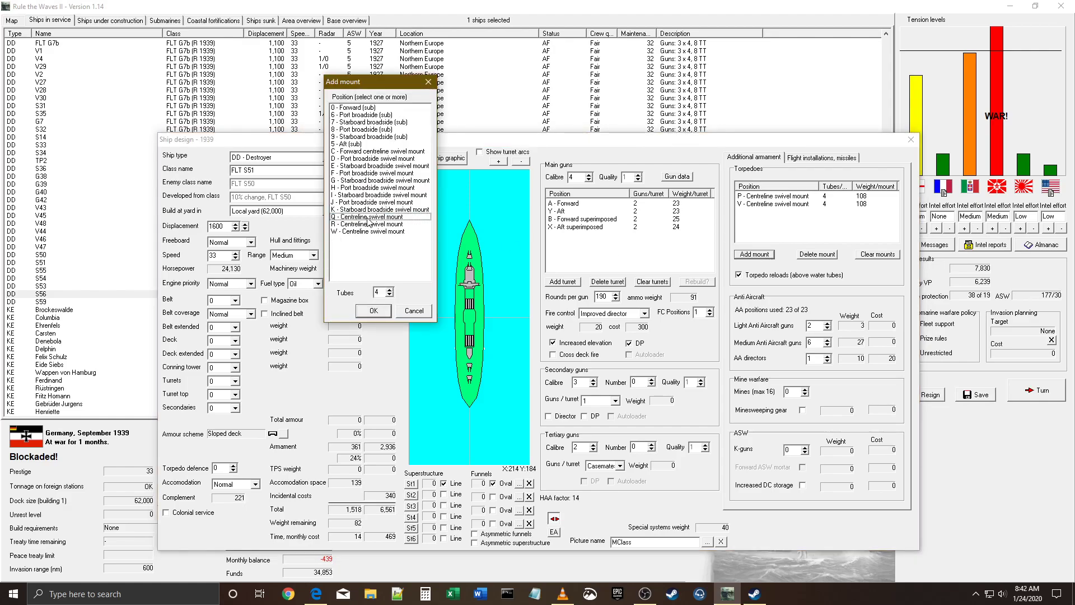
# - Add a three-tube Q centreline swivel torpedo mount to FLT S51, cutting medium AA to 5
pyautogui.click(373, 311)
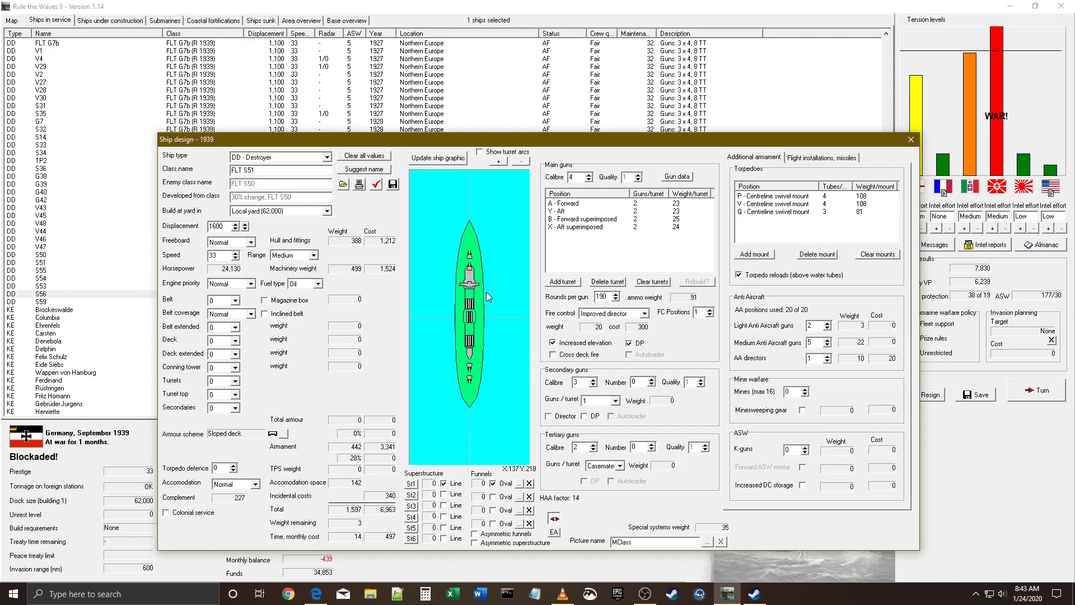
pyautogui.click(235, 252)
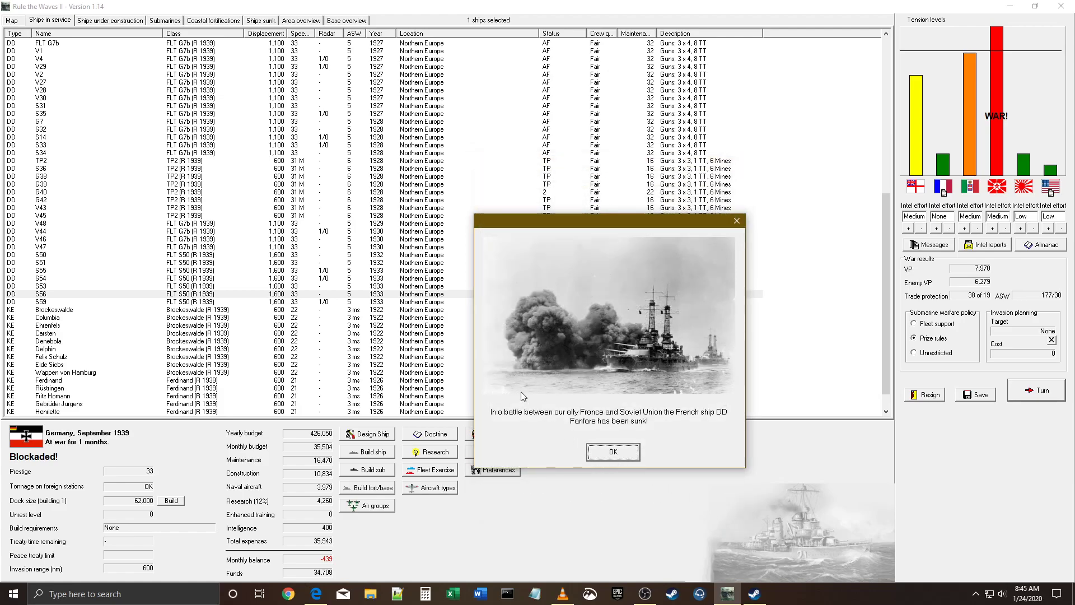
pyautogui.moveTo(512, 458)
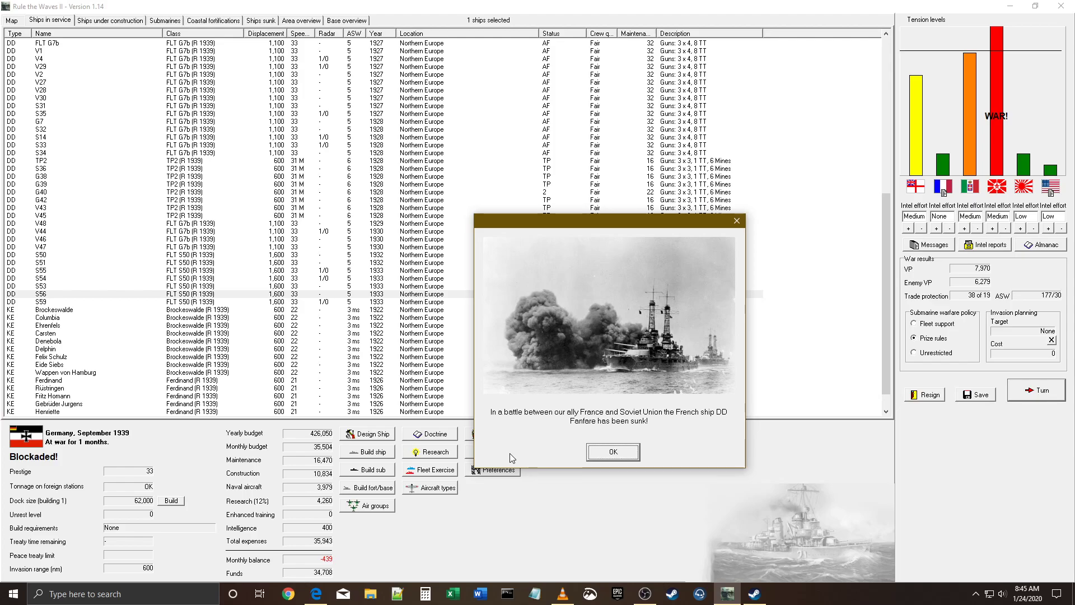
# - Dismiss the report that French destroyer Fanfare was sunk
pyautogui.click(613, 452)
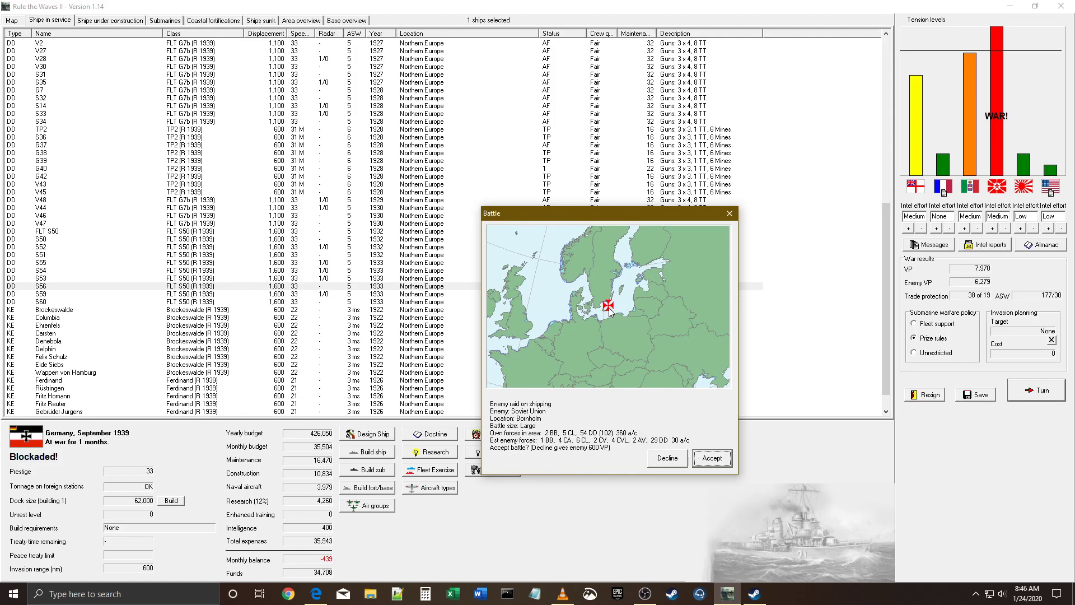
# - Accept the Bornholm battle against the Soviet shipping raid and fight until dive bombers hit S18
pyautogui.click(712, 458)
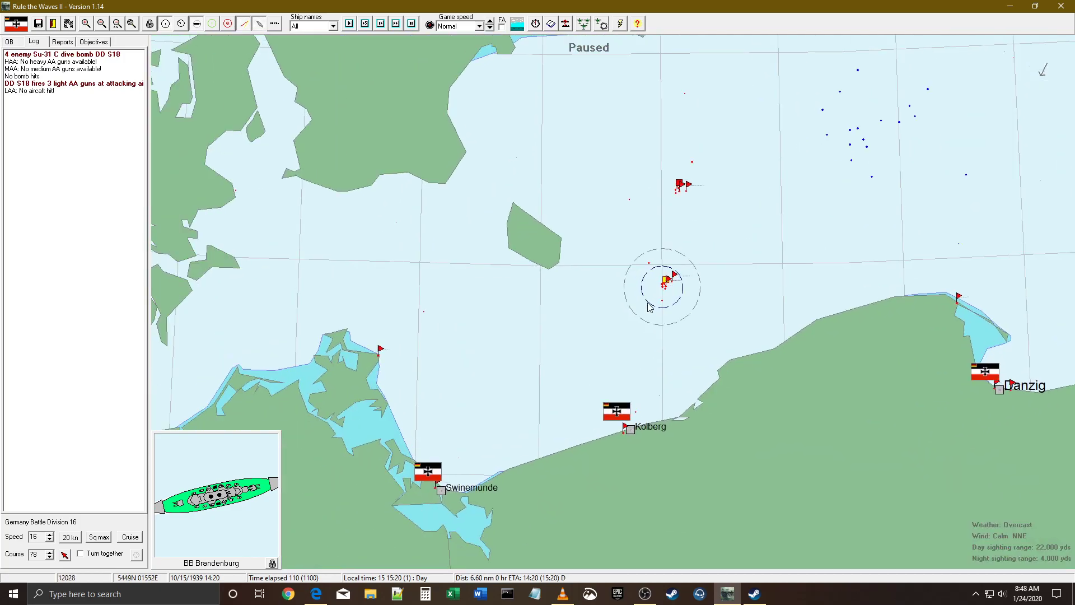
# - Resume the Bornholm battle until enemy aircraft approach Germany Division 43
pyautogui.click(9, 42)
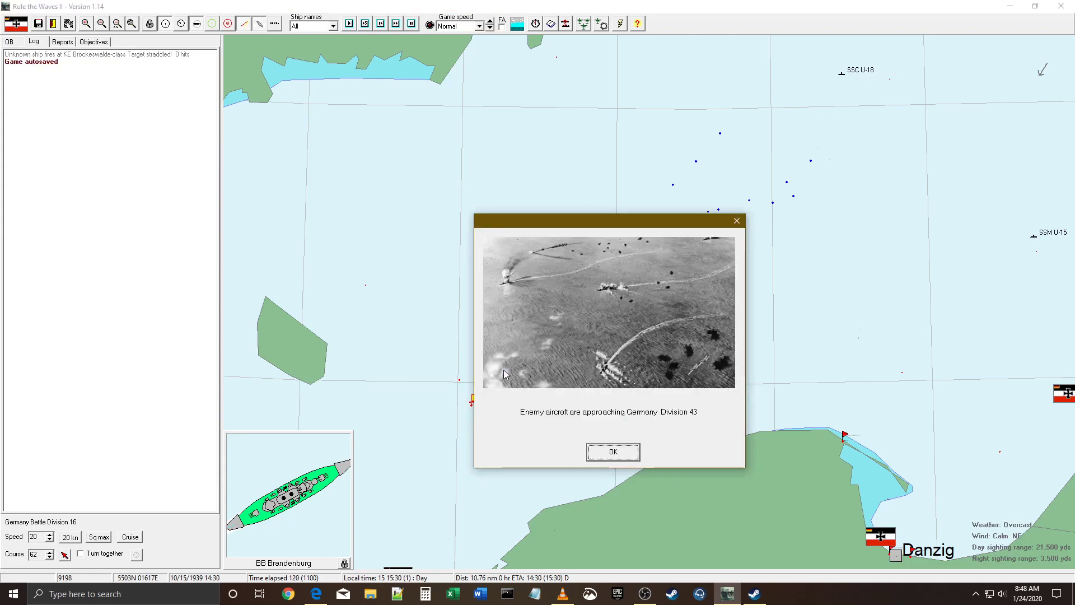
# - Dismiss the enemy aircraft warning and the enemy torpedo hit report during the Bornholm battle
pyautogui.click(613, 452)
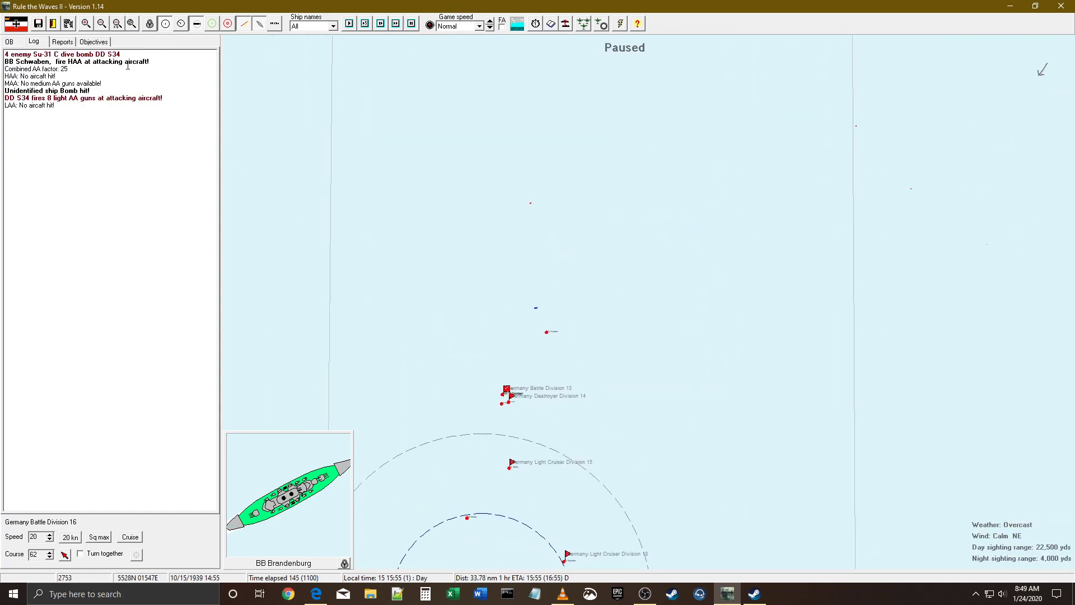
pyautogui.moveTo(133, 54)
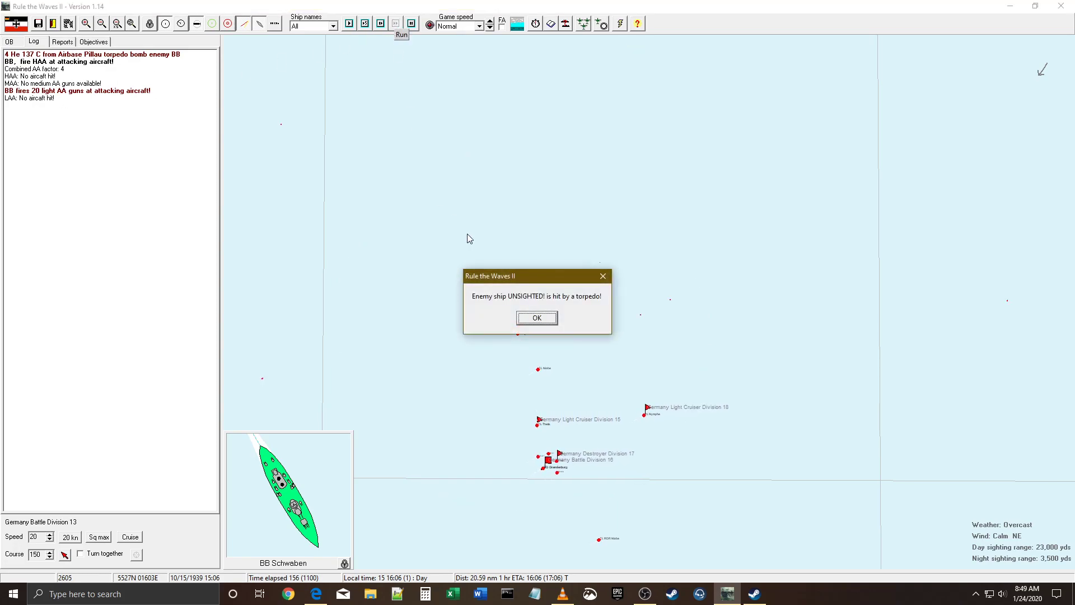
pyautogui.click(537, 318)
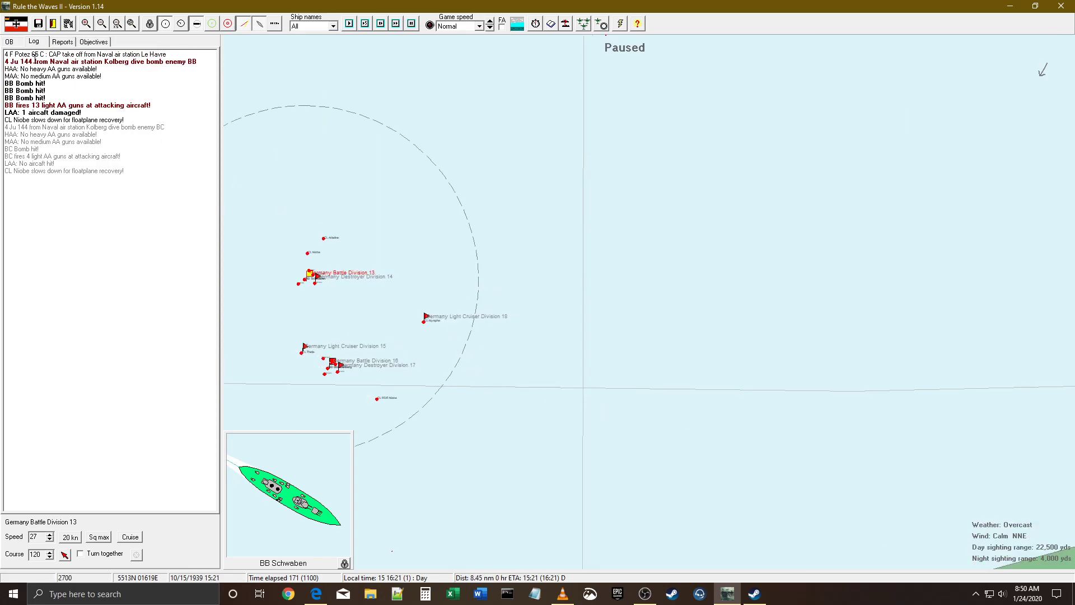
pyautogui.click(352, 25)
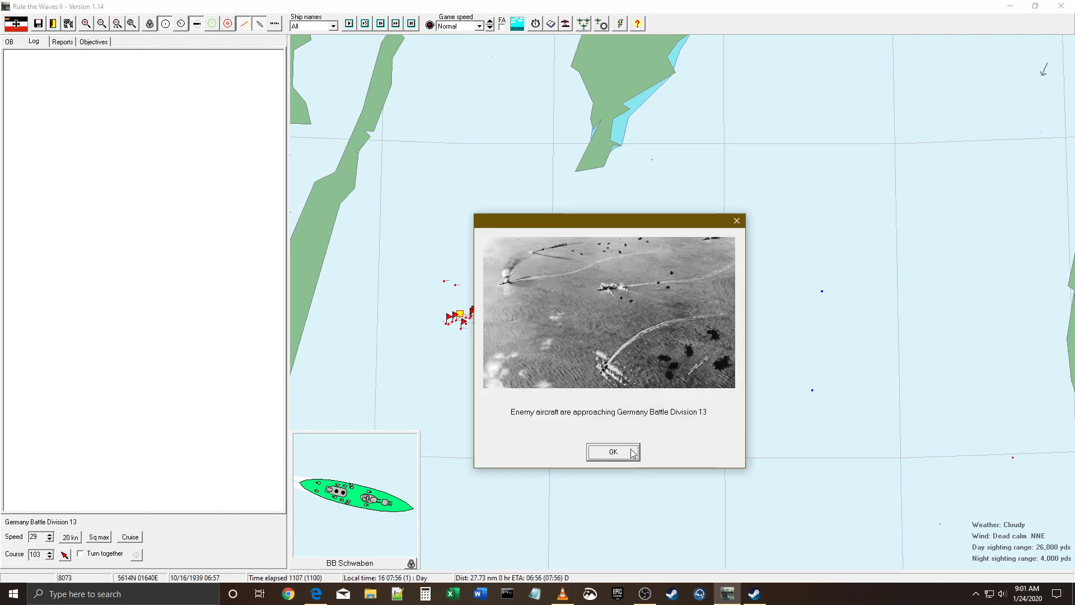
pyautogui.click(613, 452)
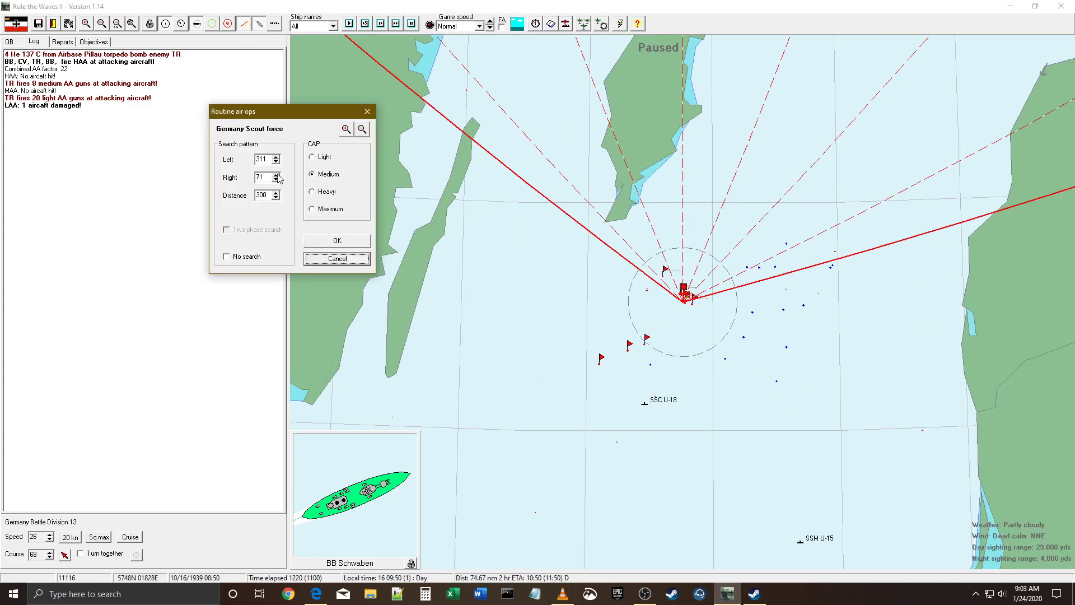
# - Adjust the Scout force's right search bound to 71 in Routine air ops
pyautogui.click(337, 240)
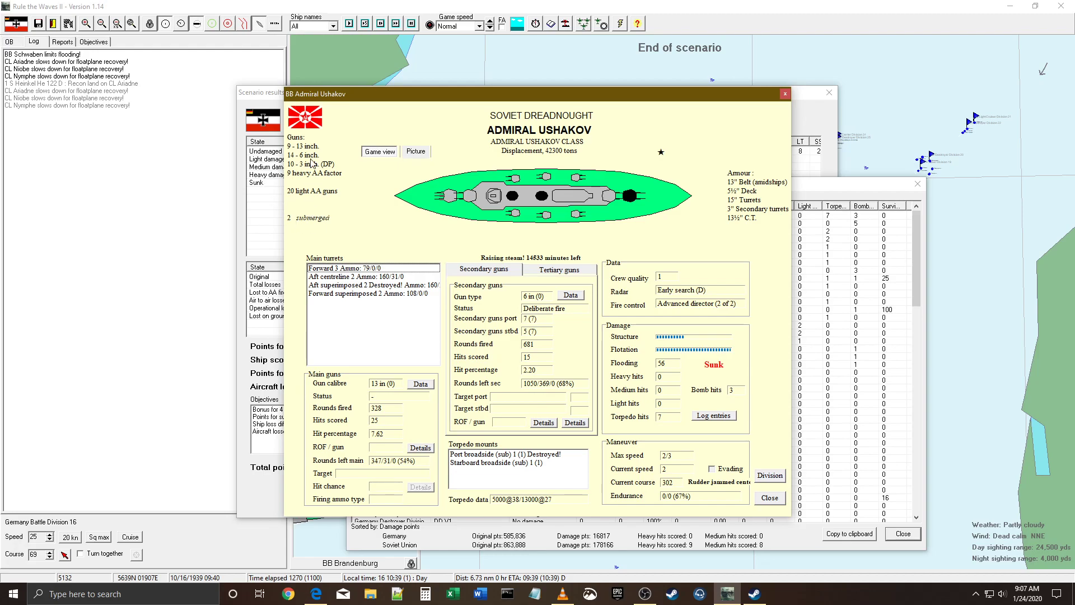
pyautogui.click(713, 416)
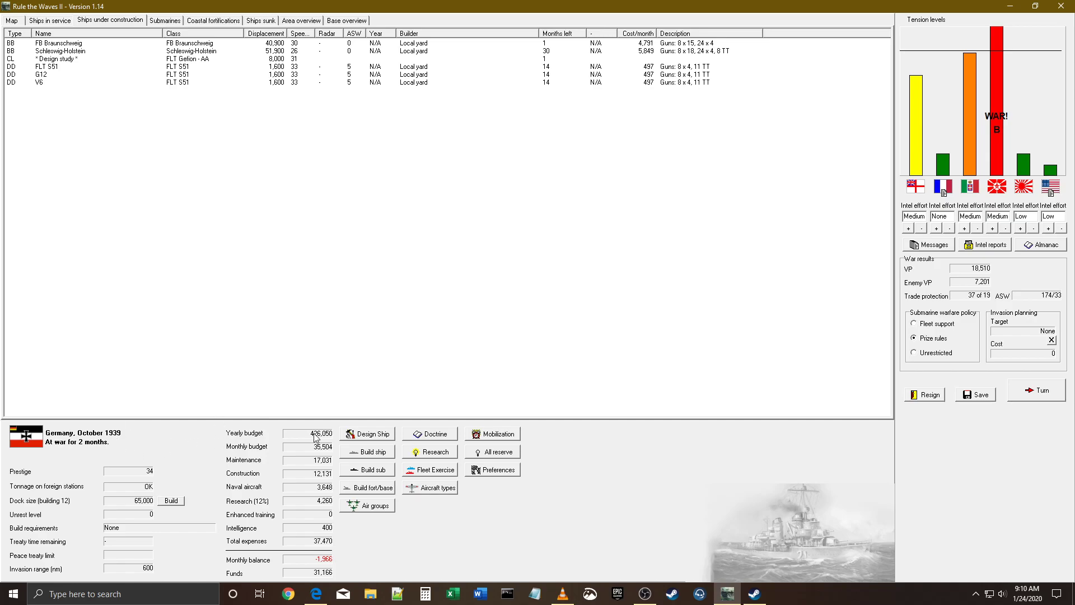
pyautogui.moveTo(502, 223)
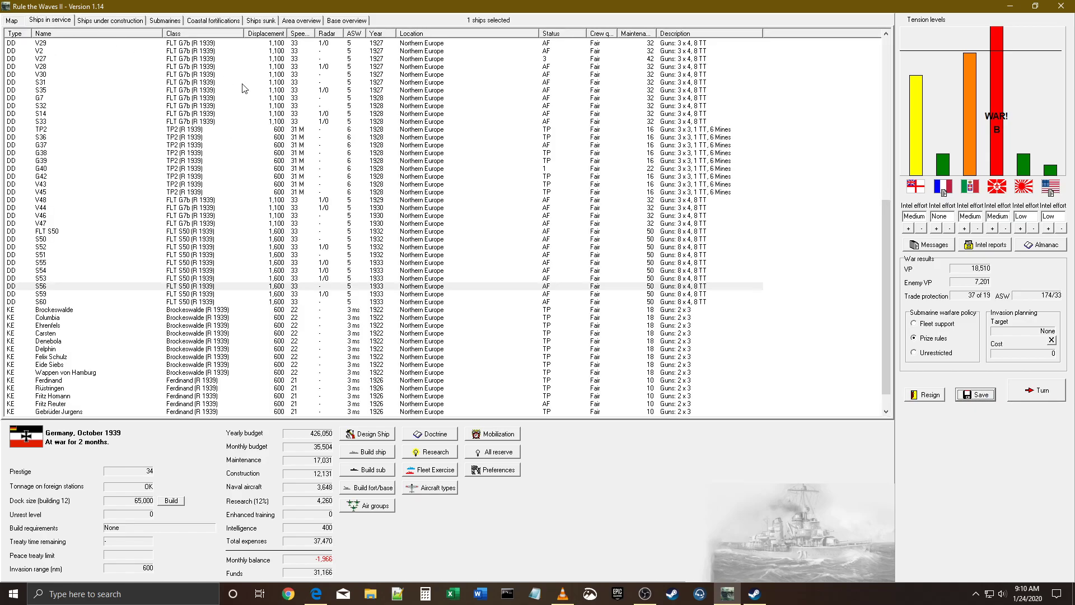
pyautogui.click(366, 433)
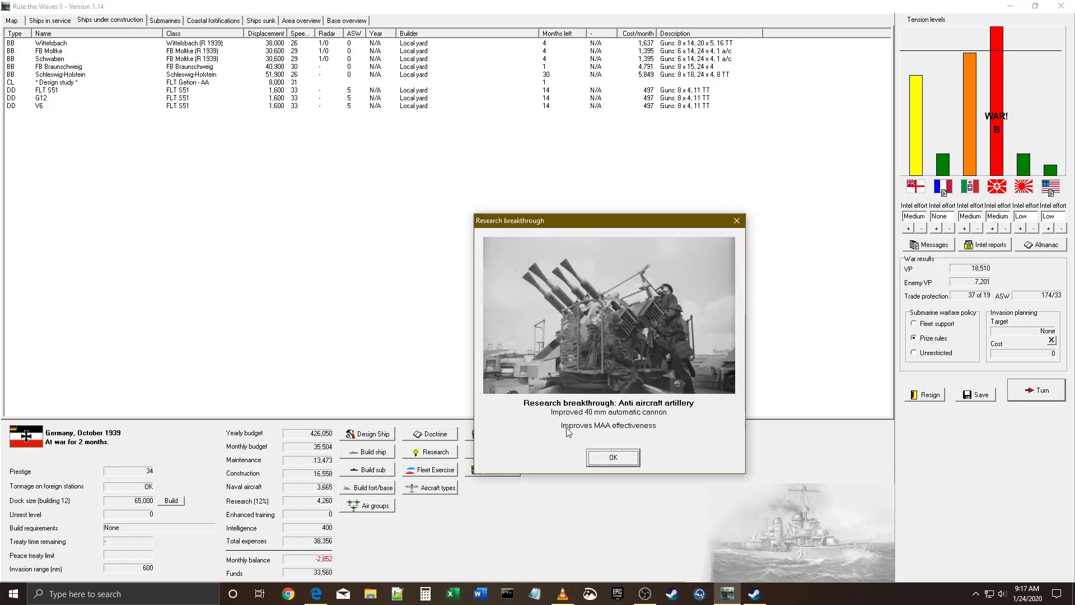
pyautogui.click(613, 457)
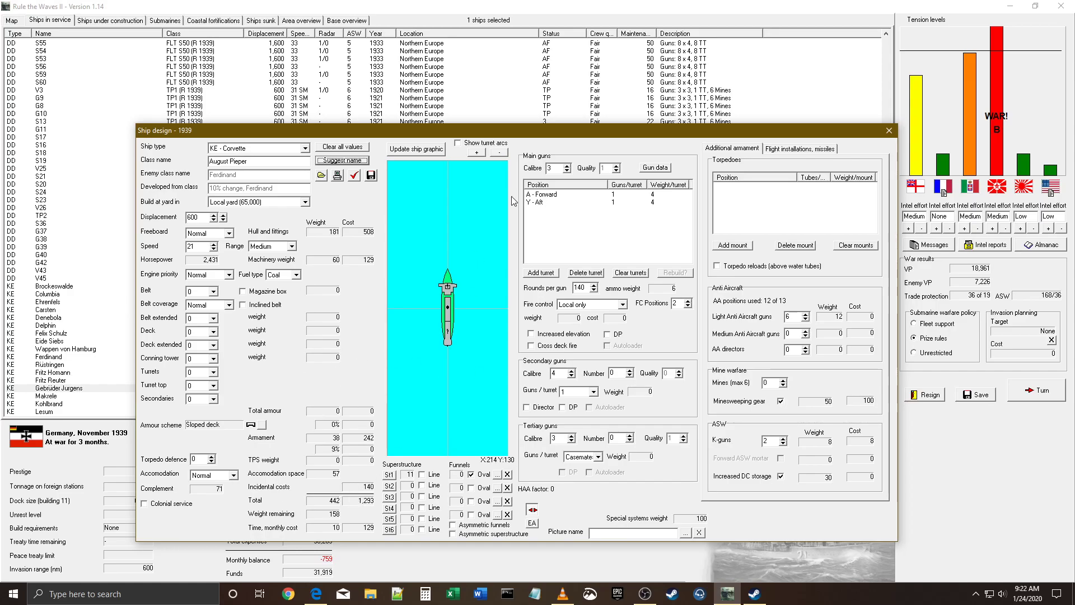
# - Switch the minesweeping corvette's fire control to 'Improved director'
pyautogui.click(592, 304)
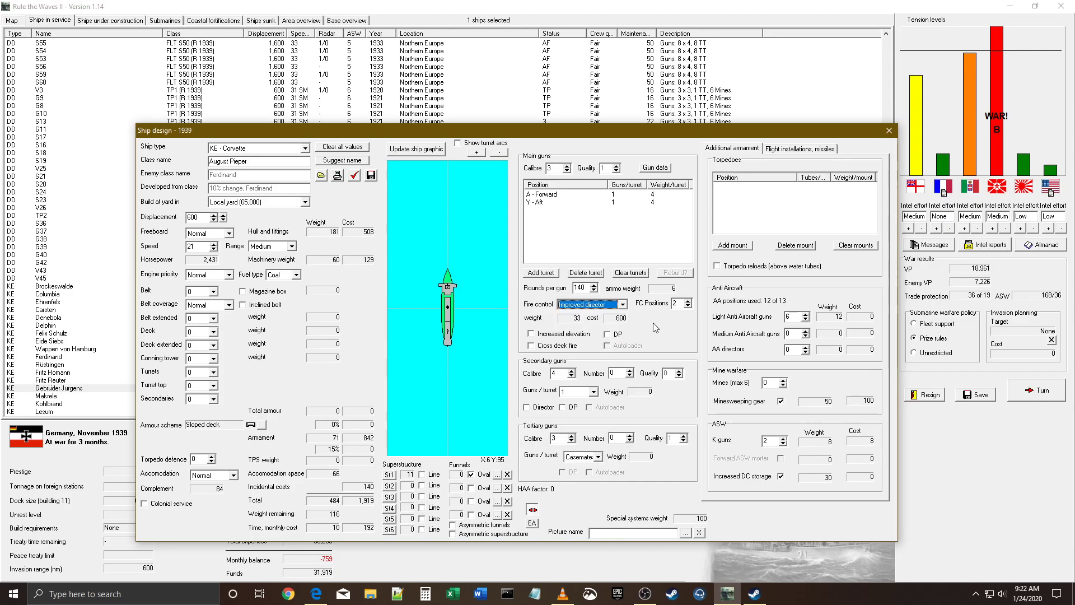
pyautogui.click(889, 130)
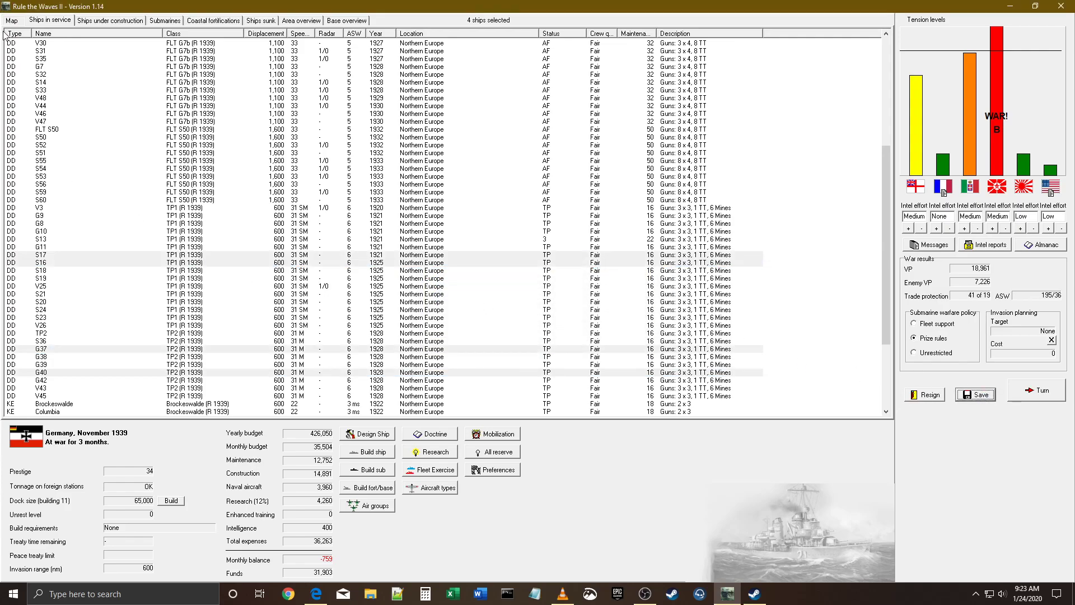
# - Close the corvette's Ship design window, returning to Ships in service
pyautogui.click(1036, 390)
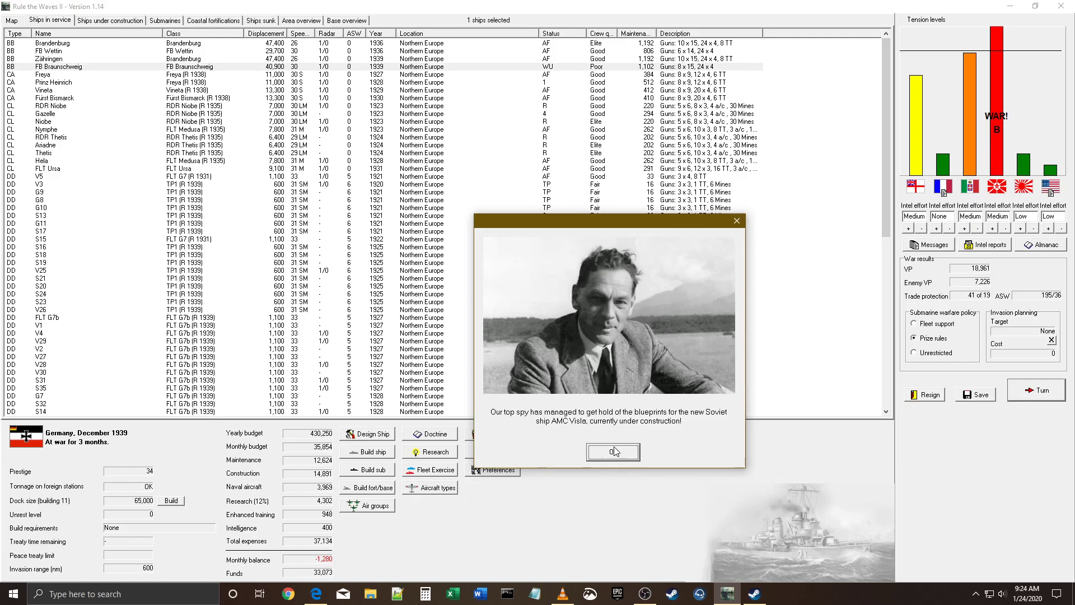
# - Dismiss the Soviet blueprint spy report and the submarine warfare summary
pyautogui.click(613, 452)
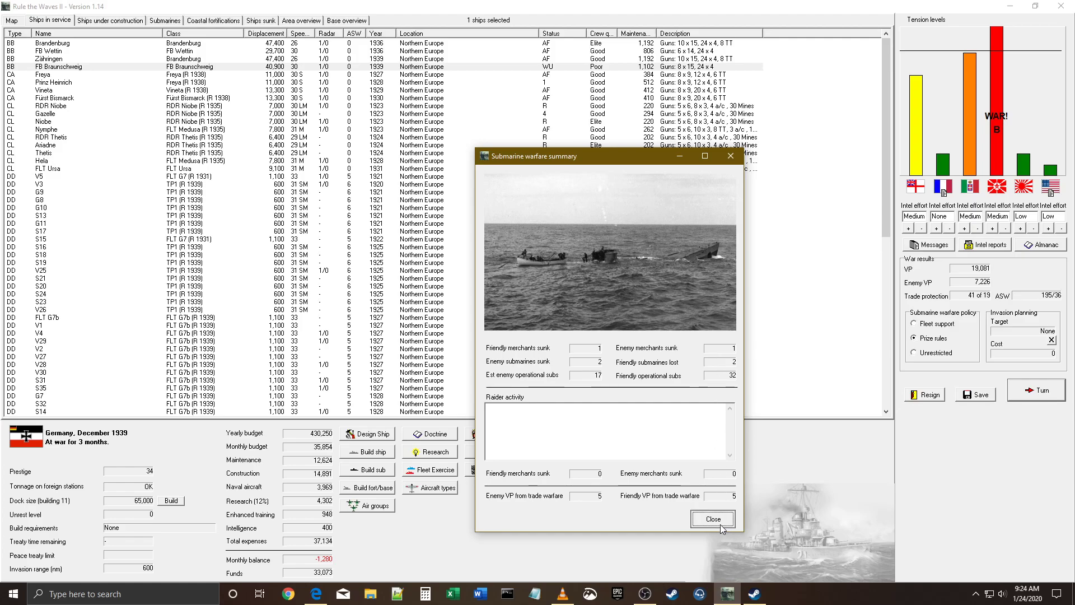
pyautogui.click(713, 519)
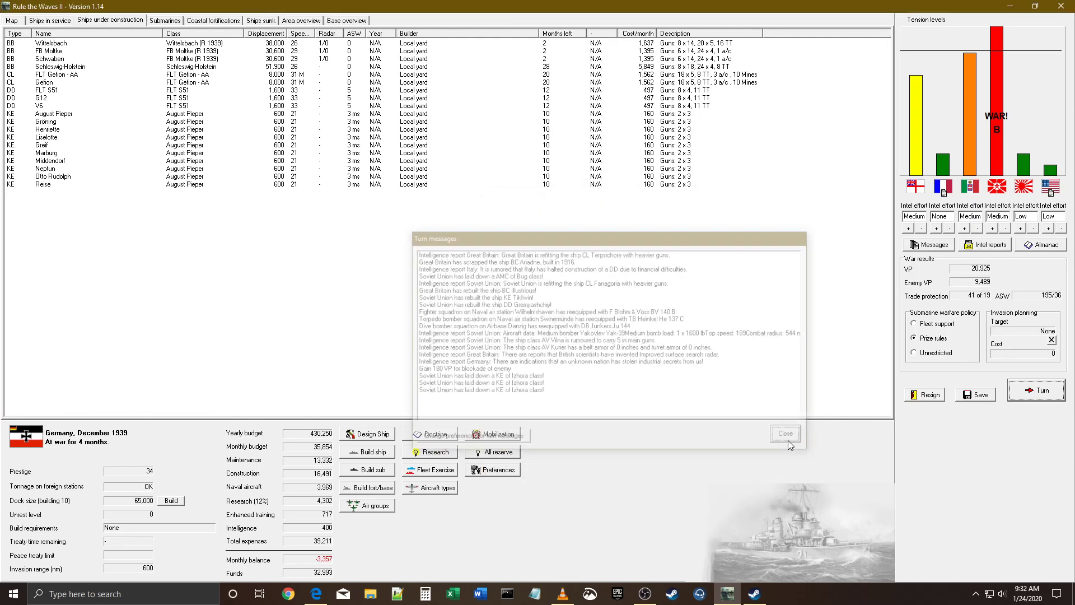
# - Open the design of the under-construction corvette Groning from its context menu
pyautogui.rightClick(40, 128)
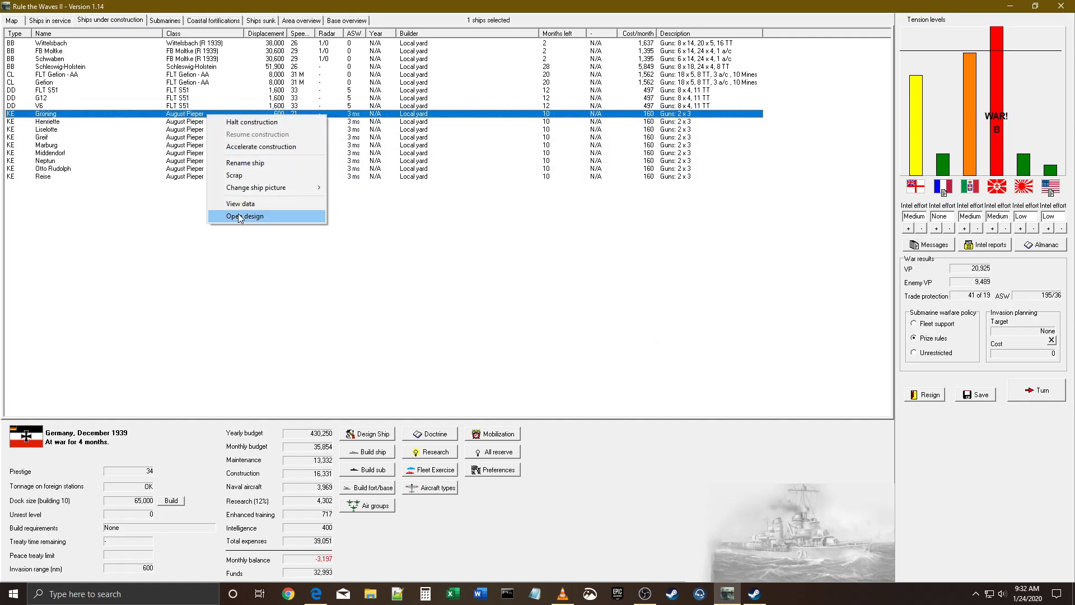
pyautogui.click(245, 217)
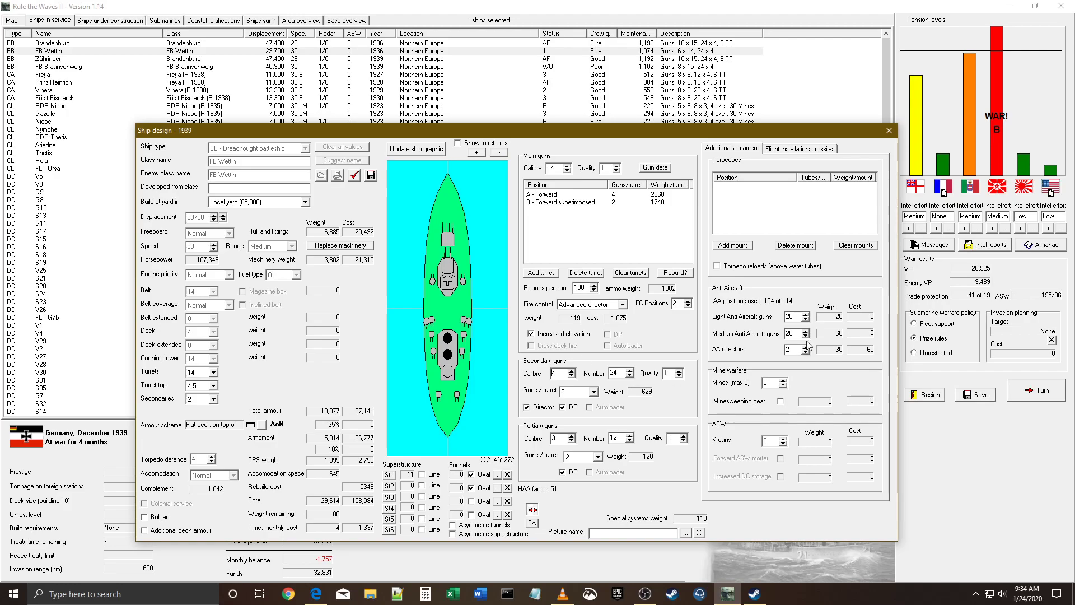